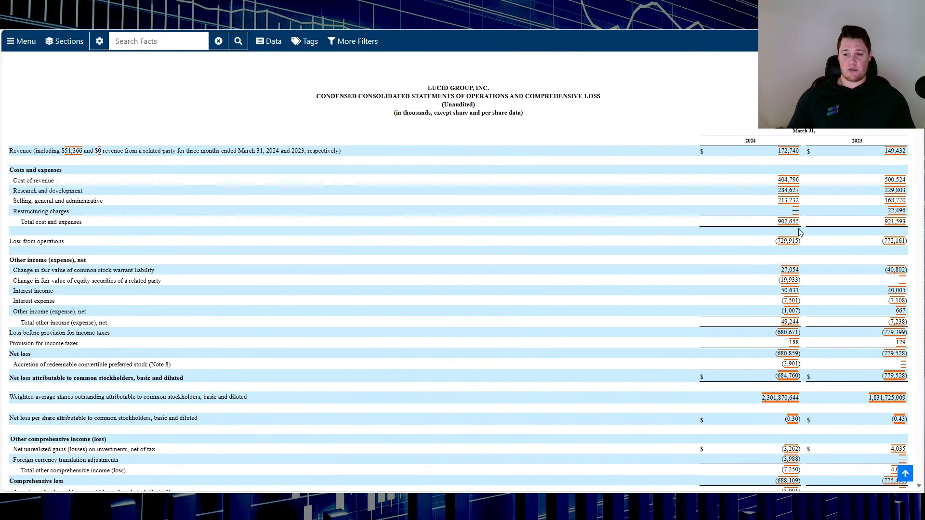
{"action": "mouse_move", "coordinate": [765, 255]}
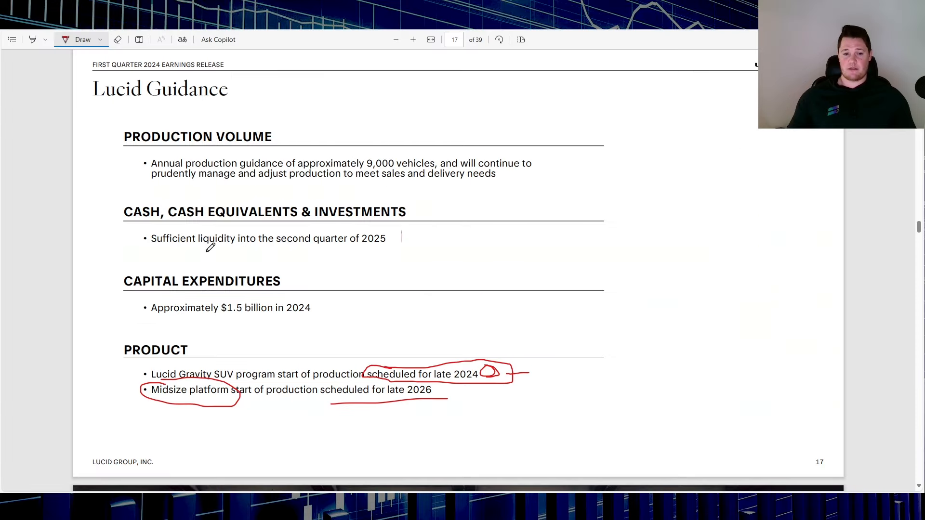
Ink a red mark along the liquidity guidance line on the Lucid Guidance page.
{"action": "left_click_drag", "start_coordinate": [154, 251], "coordinate": [406, 243]}
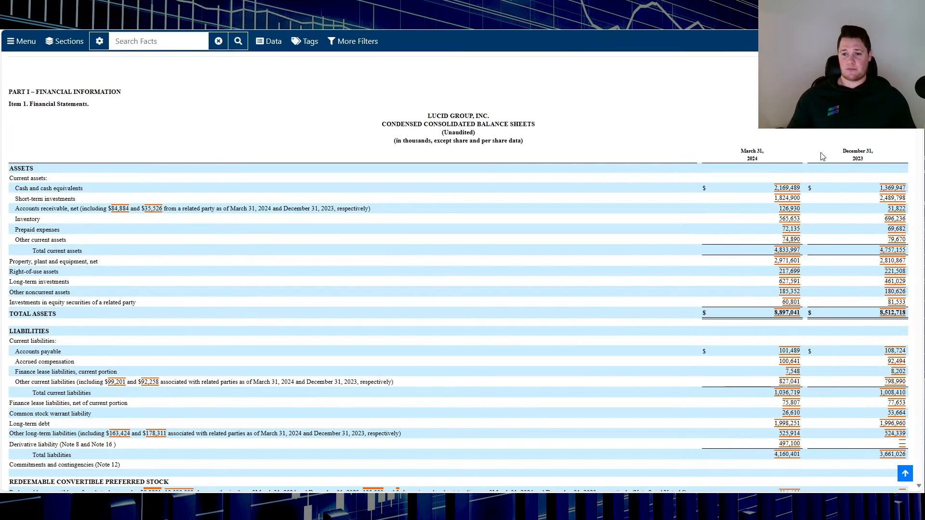
{"action": "mouse_move", "coordinate": [731, 189]}
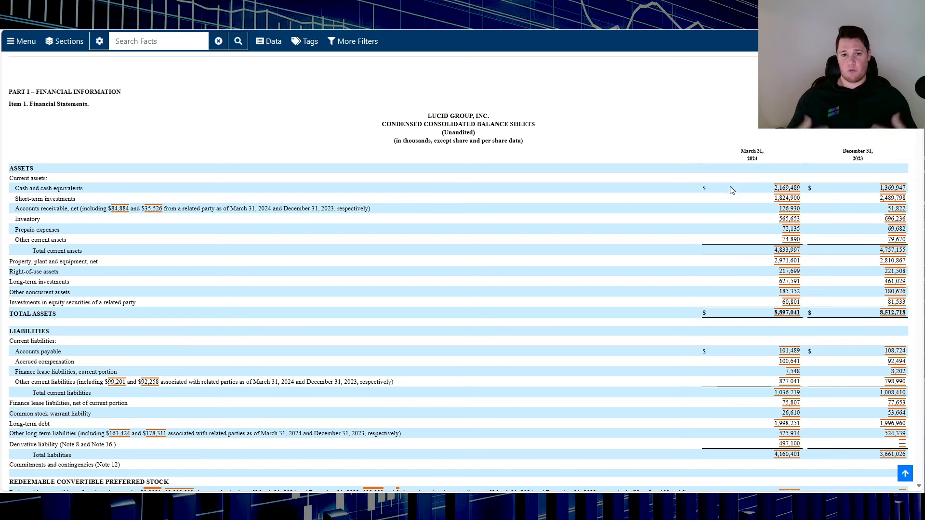
{"action": "mouse_move", "coordinate": [735, 208]}
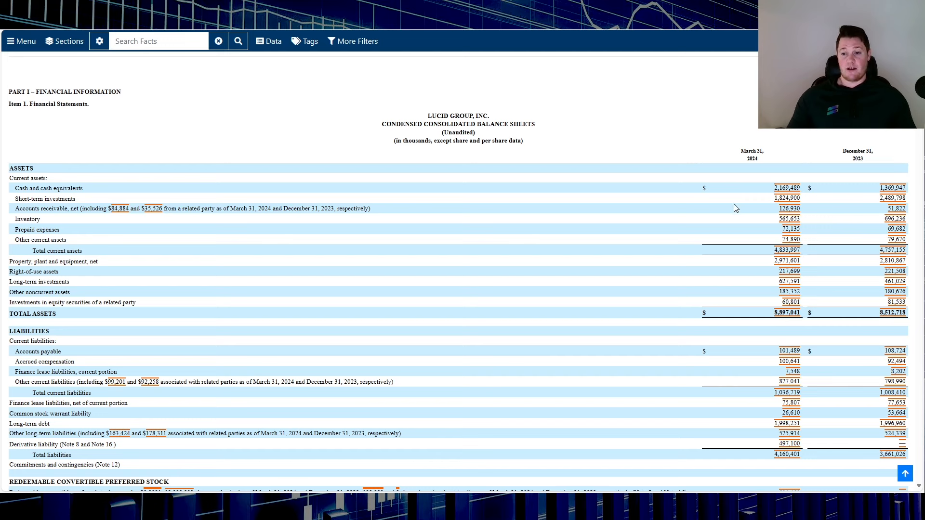
{"action": "mouse_move", "coordinate": [807, 222]}
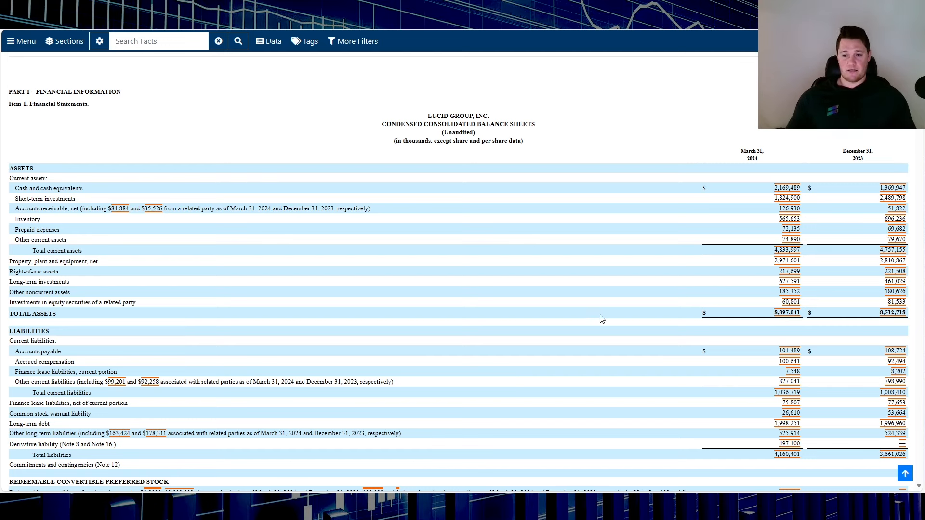
{"action": "scroll", "scroll_direction": "down", "scroll_amount": 3}
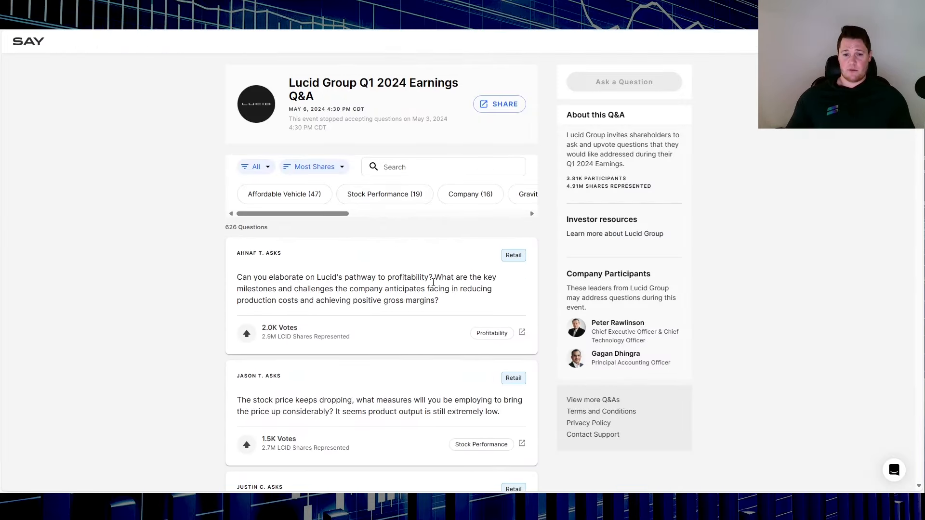
Highlight the top-voted question about Lucid's pathway to profitability.
{"action": "left_click_drag", "start_coordinate": [237, 277], "coordinate": [438, 300]}
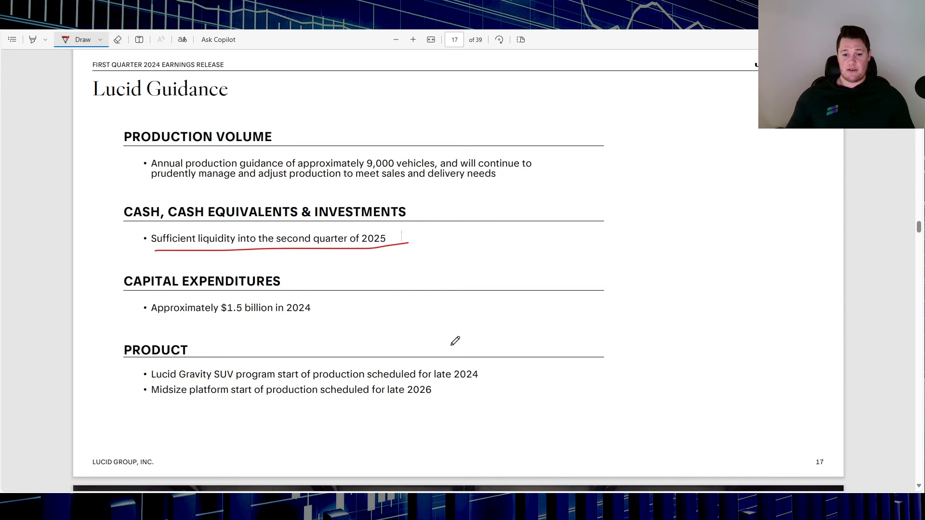
Underline 'late 2024' for Gravity and the 'Midsize'/'late 2026' platform line in red ink.
{"action": "left_click_drag", "start_coordinate": [435, 383], "coordinate": [494, 382]}
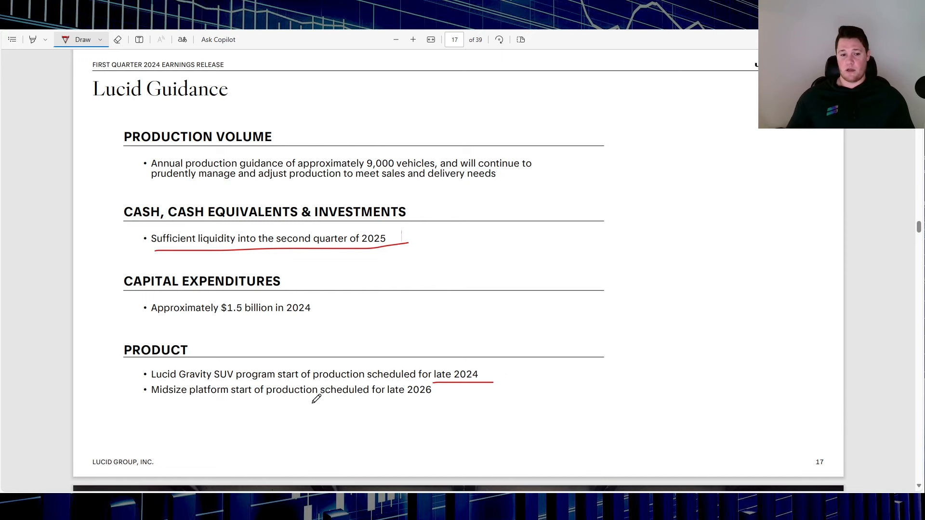
{"action": "left_click_drag", "start_coordinate": [156, 407], "coordinate": [431, 395]}
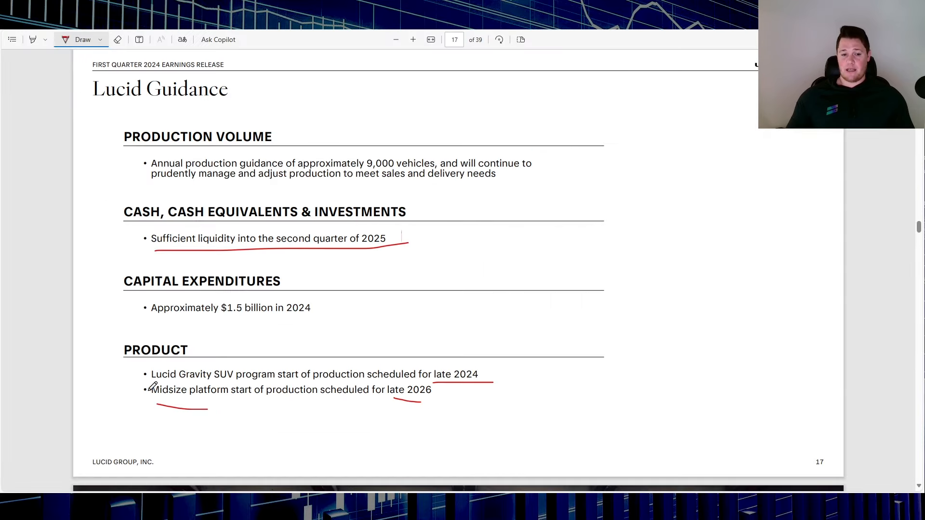
{"action": "left_click_drag", "start_coordinate": [150, 390], "coordinate": [188, 413]}
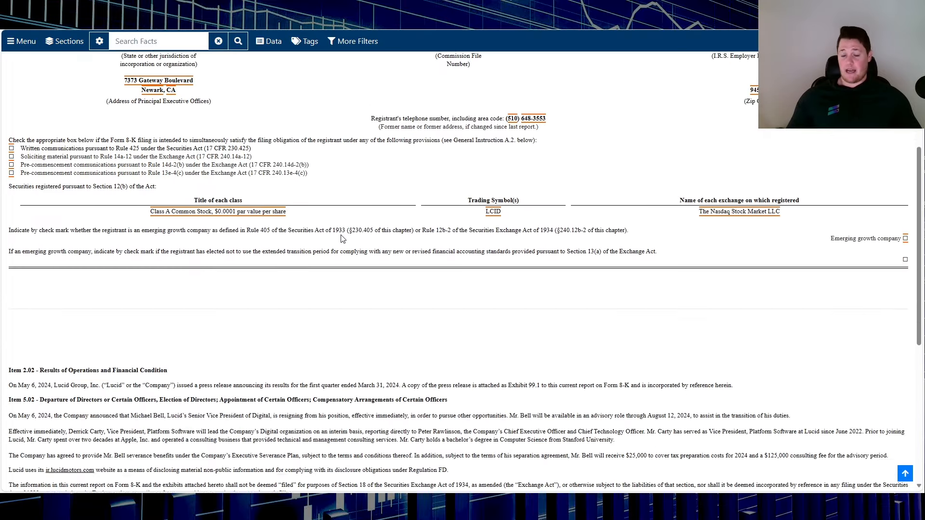
{"action": "scroll", "scroll_direction": "down", "scroll_amount": 3}
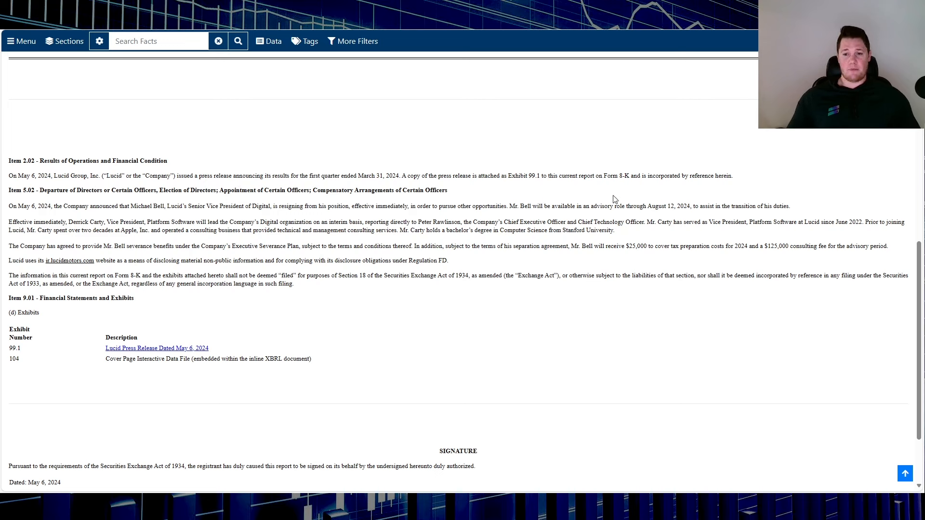
{"action": "mouse_move", "coordinate": [493, 194]}
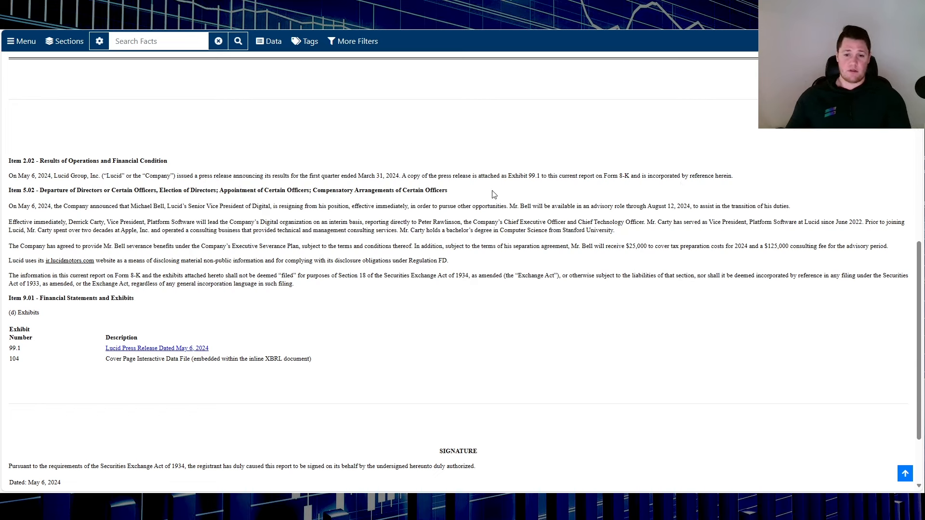
{"action": "mouse_move", "coordinate": [499, 214]}
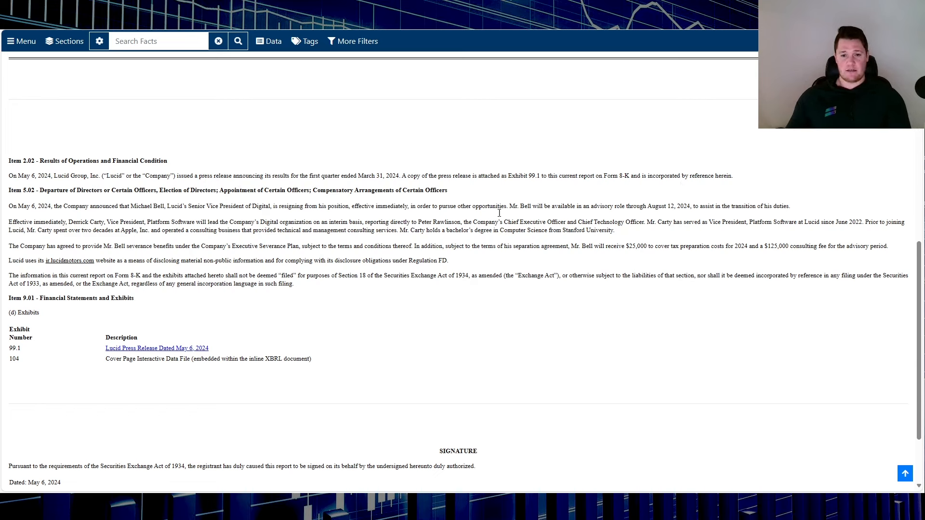
{"action": "mouse_move", "coordinate": [538, 257]}
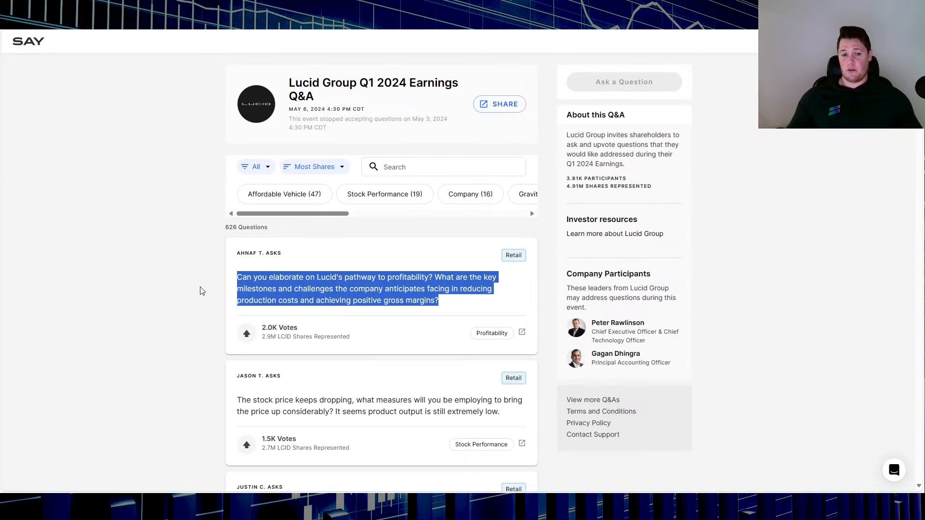
{"action": "mouse_move", "coordinate": [210, 299]}
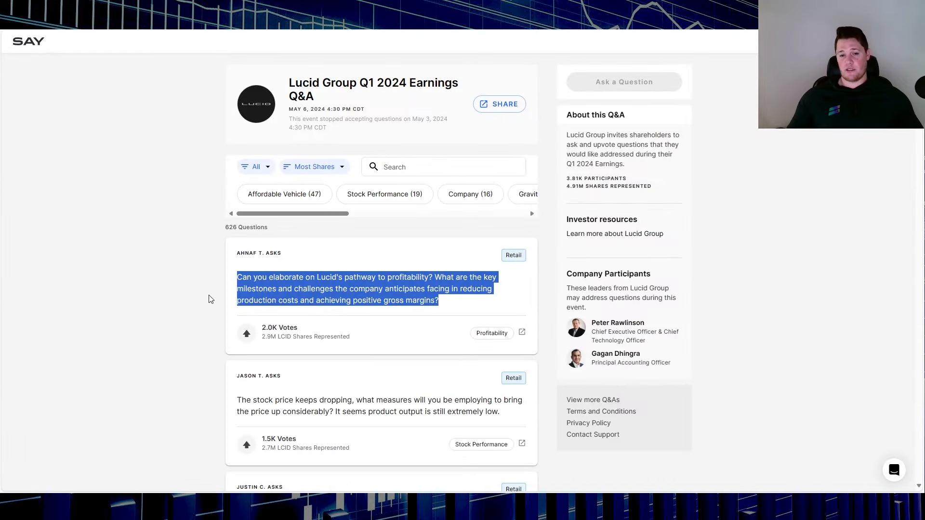
{"action": "mouse_move", "coordinate": [257, 272]}
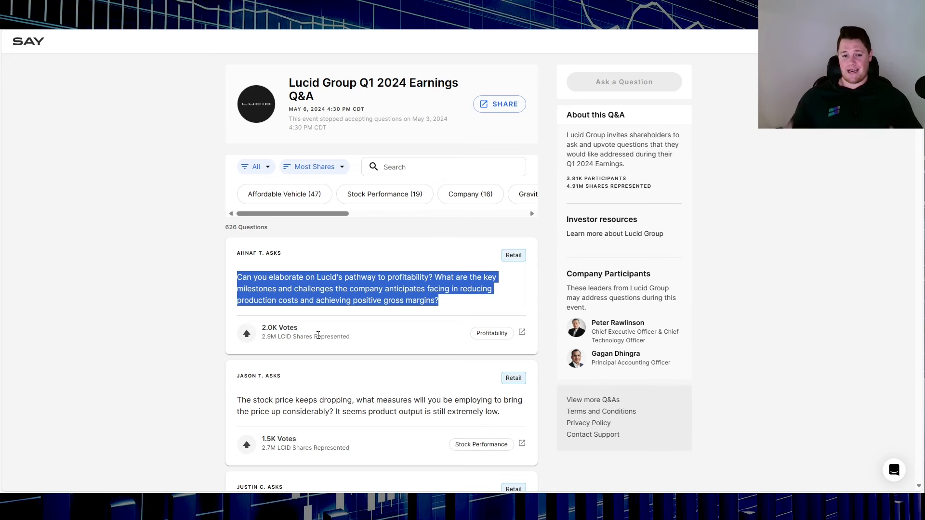
Scroll down the Q&A list to reach the falling-stock-price question.
{"action": "scroll", "scroll_direction": "down", "scroll_amount": 3}
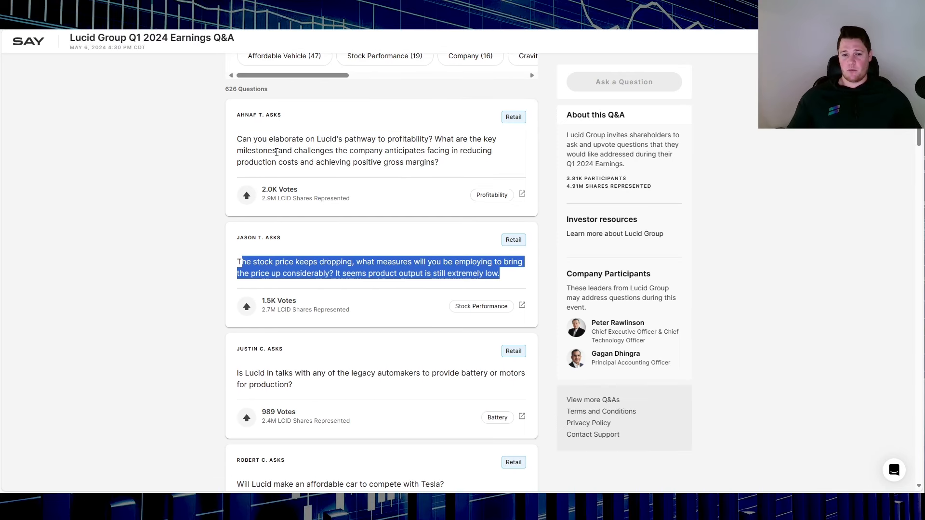
{"action": "mouse_move", "coordinate": [378, 180]}
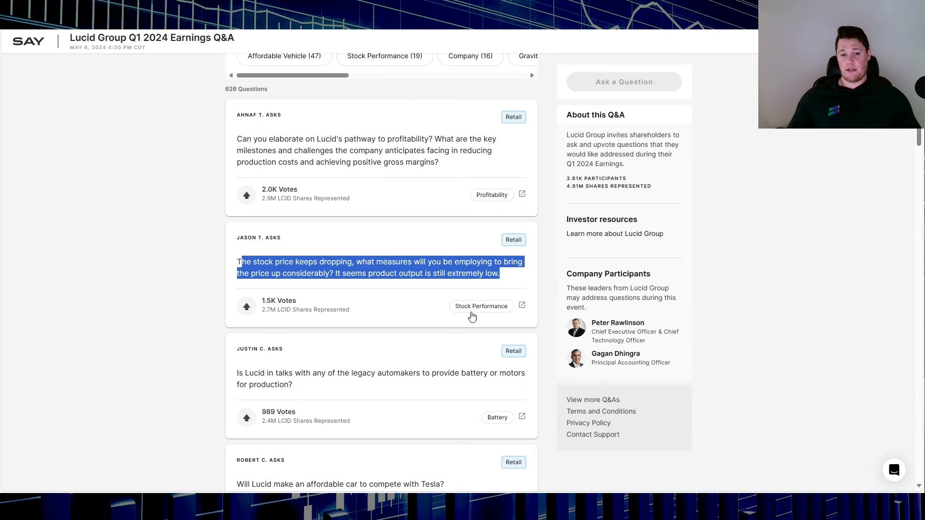
{"action": "scroll", "scroll_direction": "down", "scroll_amount": 3}
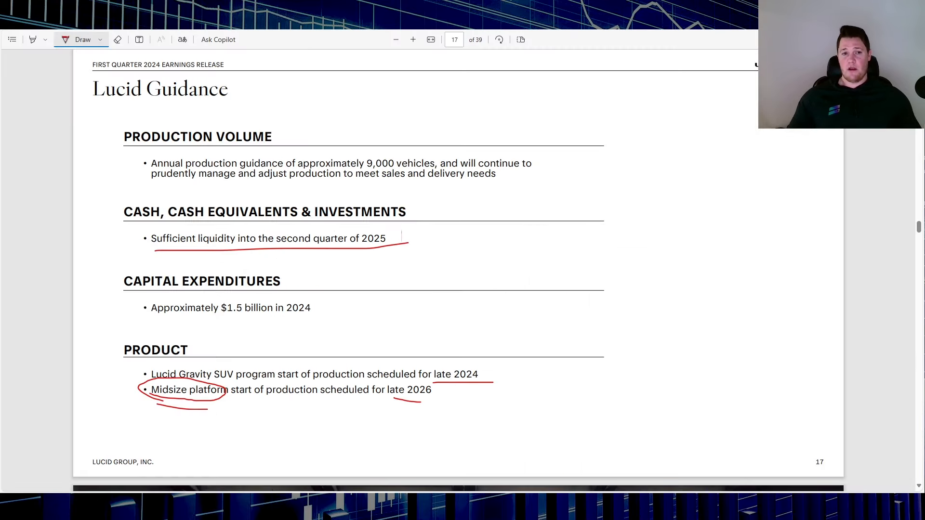
Add a red ink underline beneath the midsize platform line on page 17.
{"action": "left_click_drag", "start_coordinate": [150, 400], "coordinate": [236, 401]}
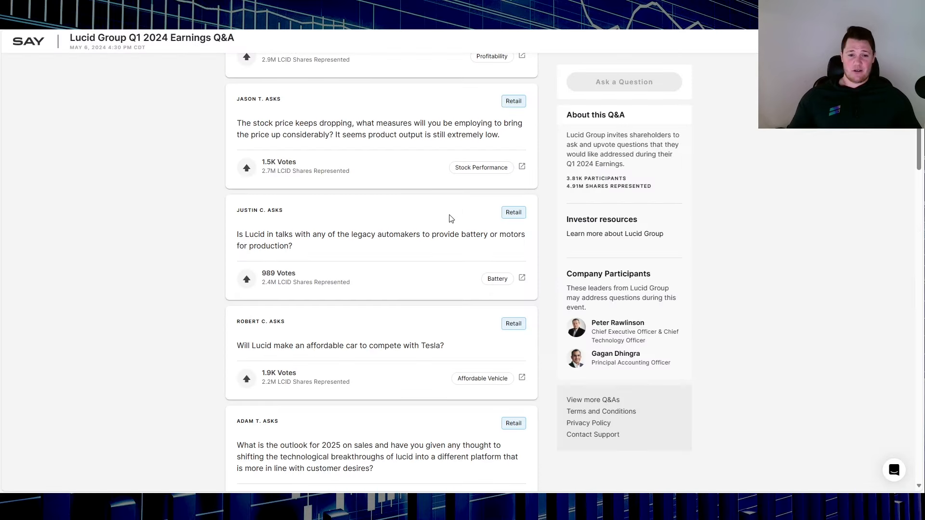
{"action": "mouse_move", "coordinate": [257, 395]}
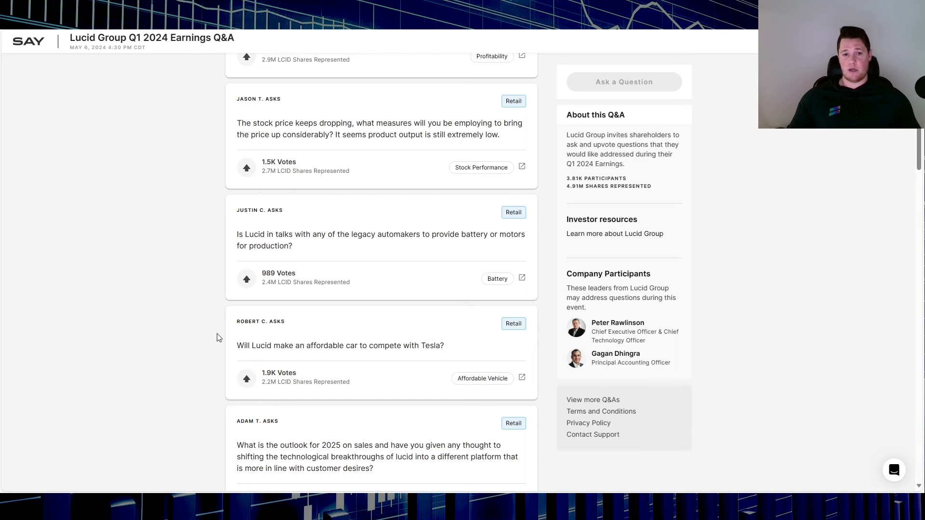
{"action": "mouse_move", "coordinate": [230, 351]}
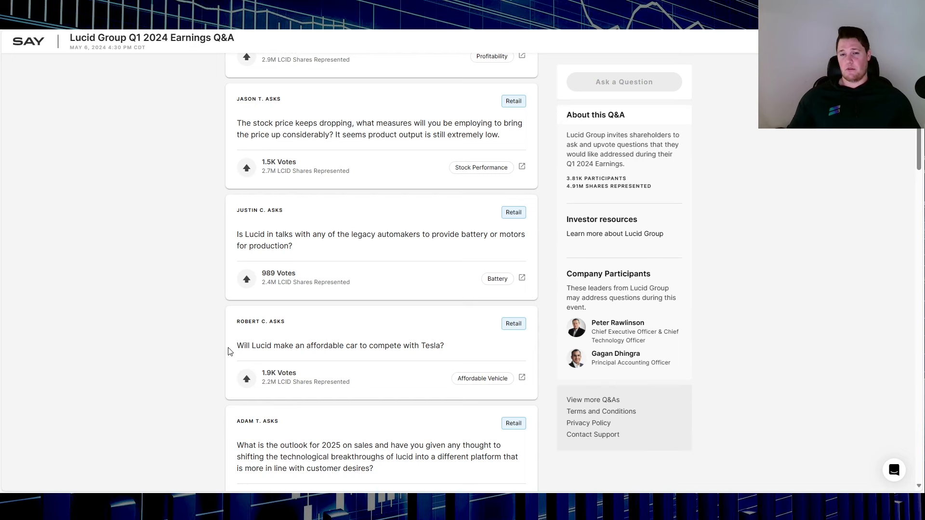
Scroll down the Q&A to the affordable-car-versus-Tesla question.
{"action": "scroll", "scroll_direction": "down", "scroll_amount": 3}
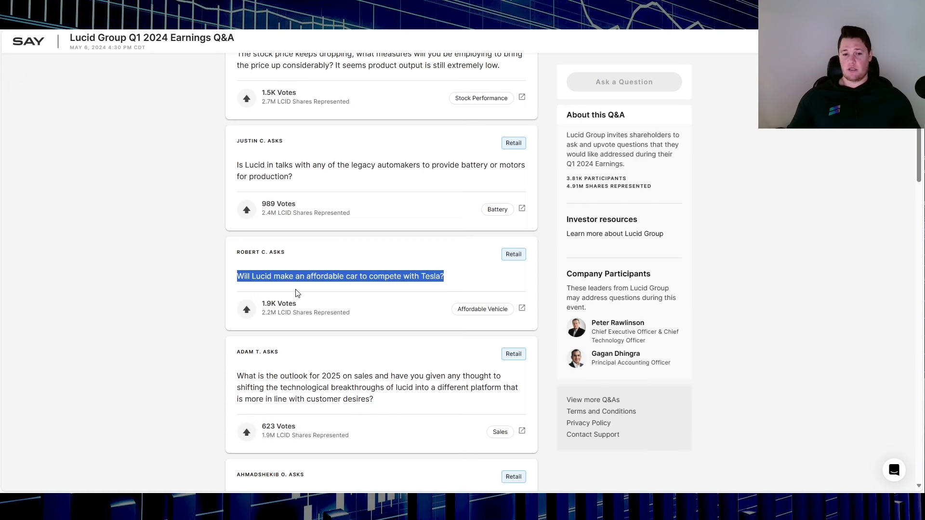
{"action": "mouse_move", "coordinate": [440, 291]}
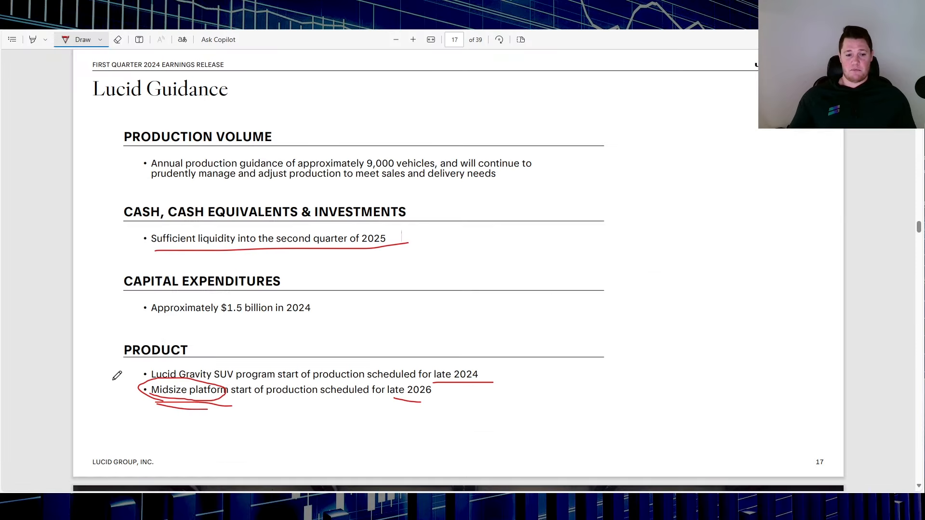
{"action": "mouse_move", "coordinate": [212, 435]}
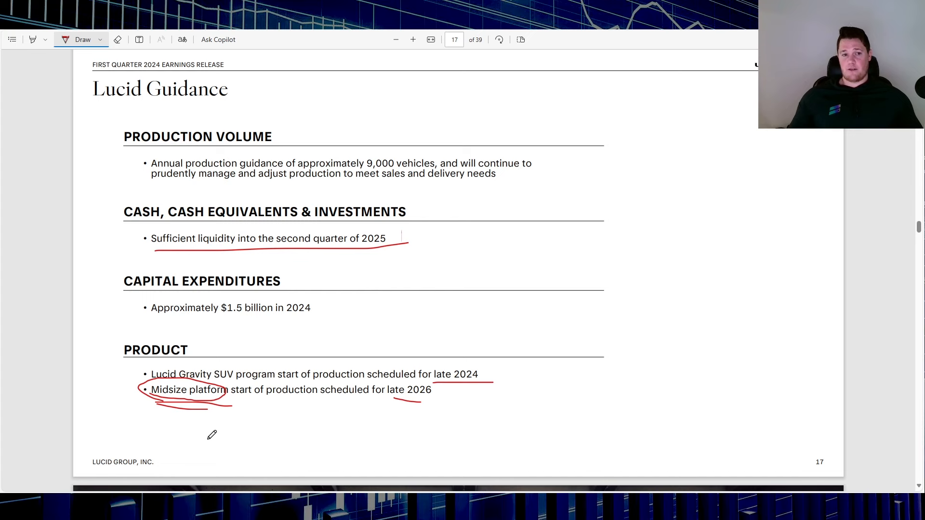
{"action": "mouse_move", "coordinate": [384, 420]}
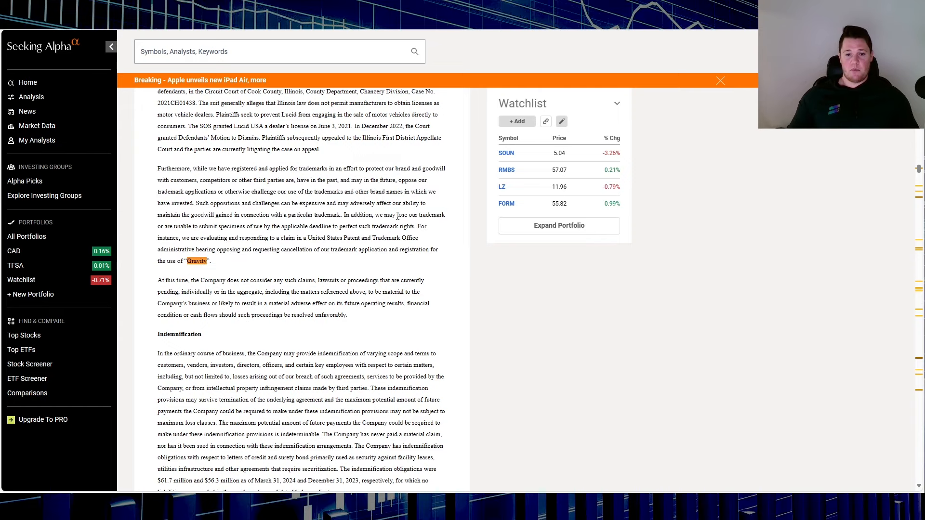
{"action": "mouse_move", "coordinate": [199, 229]}
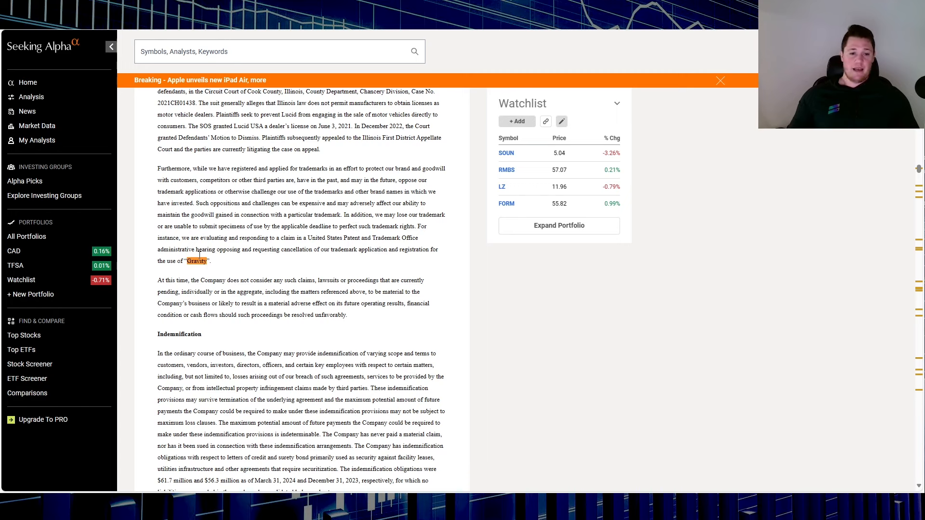
{"action": "mouse_move", "coordinate": [299, 265]}
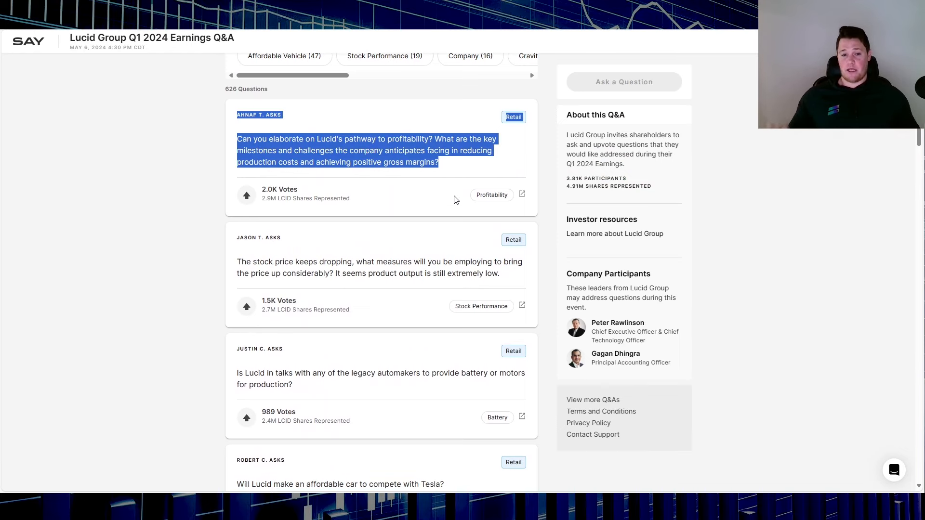
Scroll down the Q&A past the profitability question toward the affordable-car question.
{"action": "scroll", "scroll_direction": "down", "scroll_amount": 3}
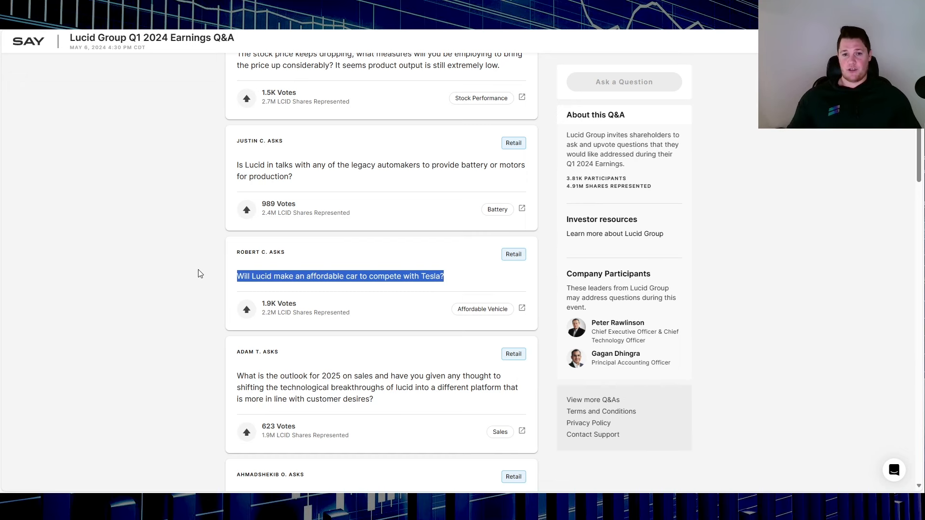
{"action": "mouse_move", "coordinate": [590, 377]}
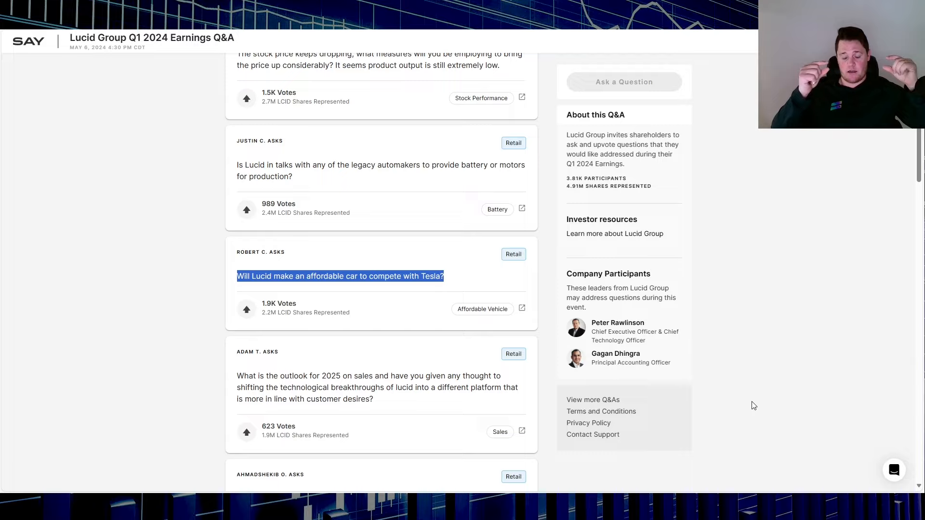
{"action": "mouse_move", "coordinate": [559, 283]}
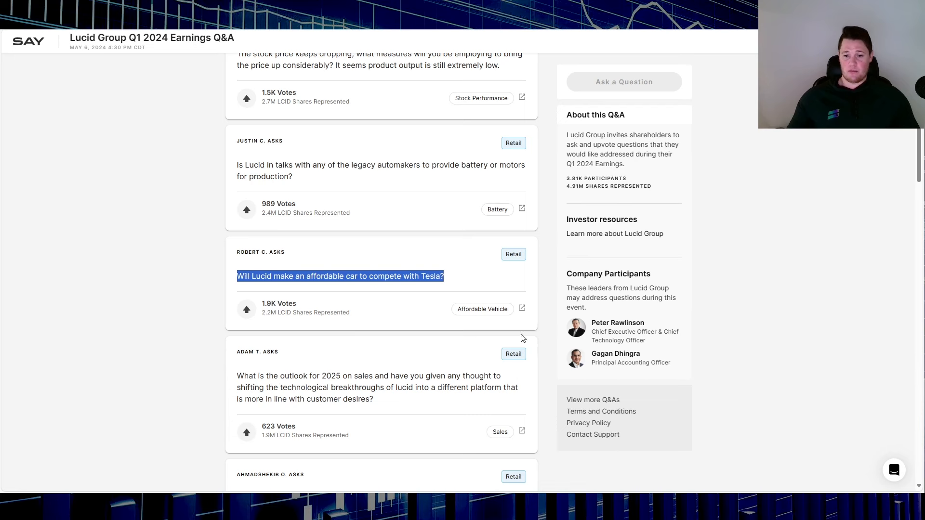
{"action": "mouse_move", "coordinate": [658, 392]}
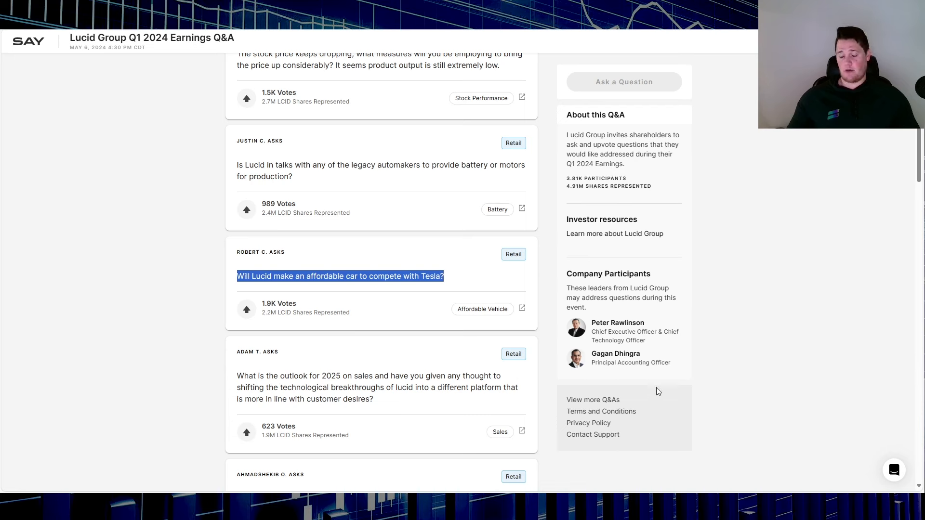
{"action": "mouse_move", "coordinate": [695, 383]}
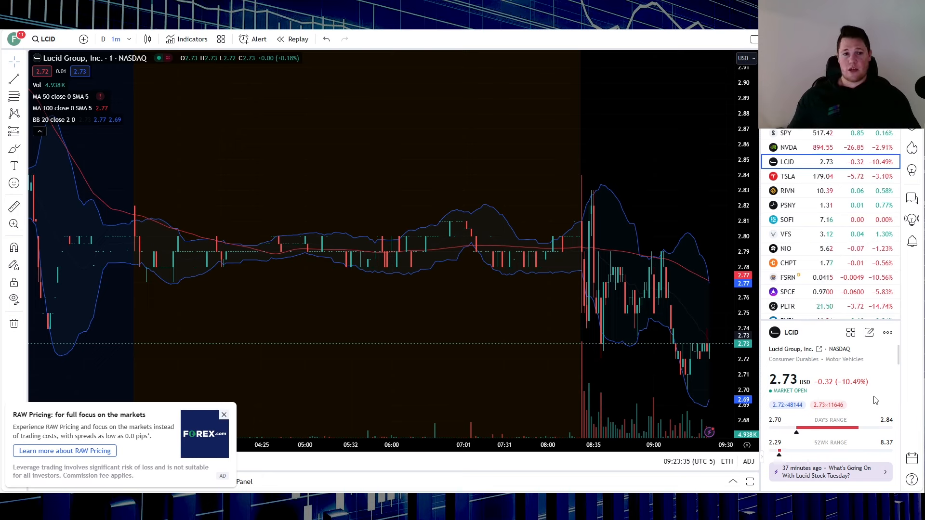
{"action": "mouse_move", "coordinate": [411, 191]}
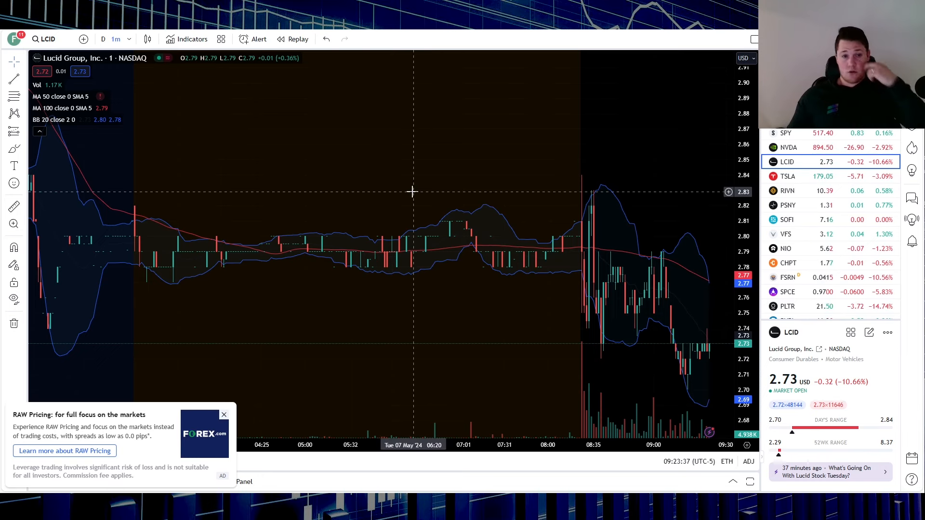